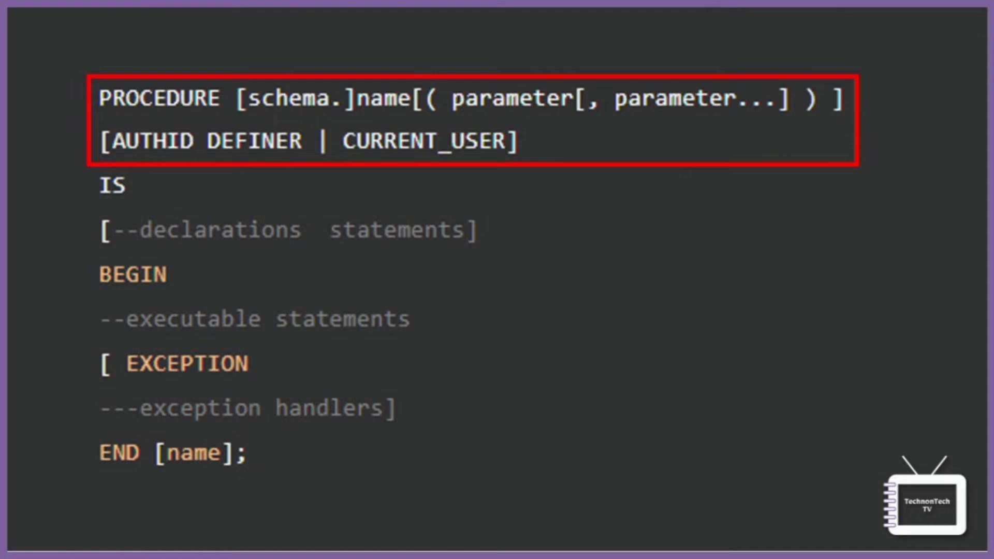
- Focus the SQL Plus window to start typing at the SQL> prompt
click(293, 99)
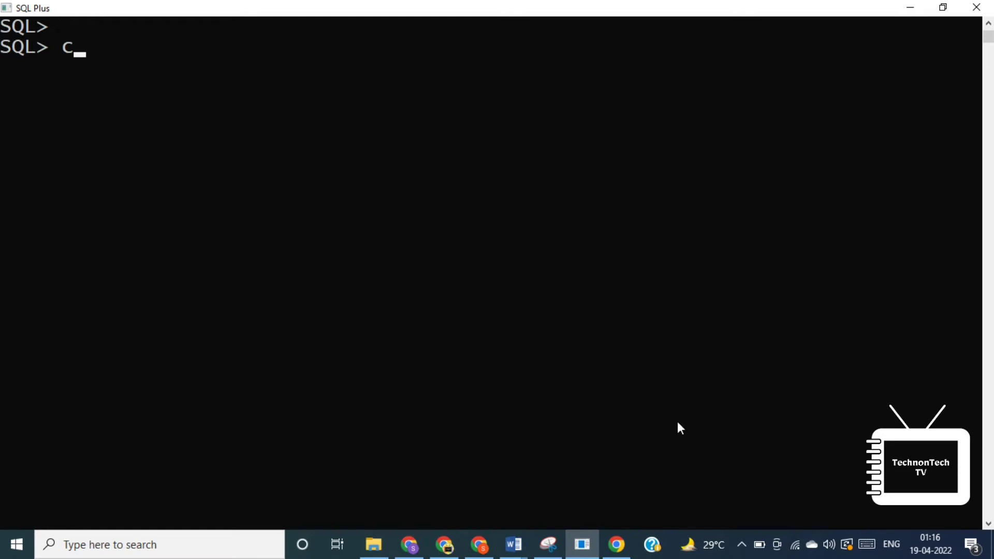
- Create procedure salary_update that runs UPDATE emp SET salary=salary+(salary*0.25)
text(reate or replace pro)
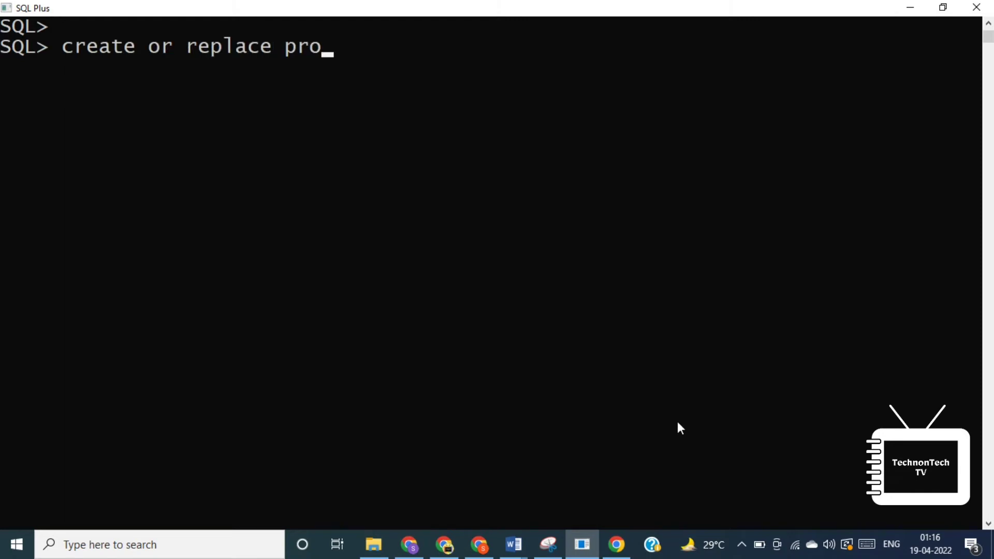
text(cedure sal)
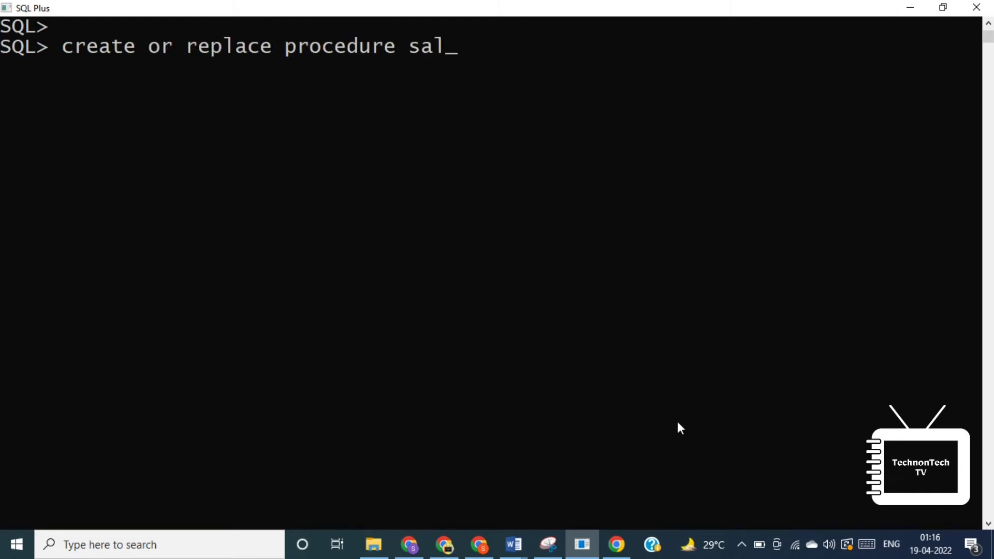
text(update)
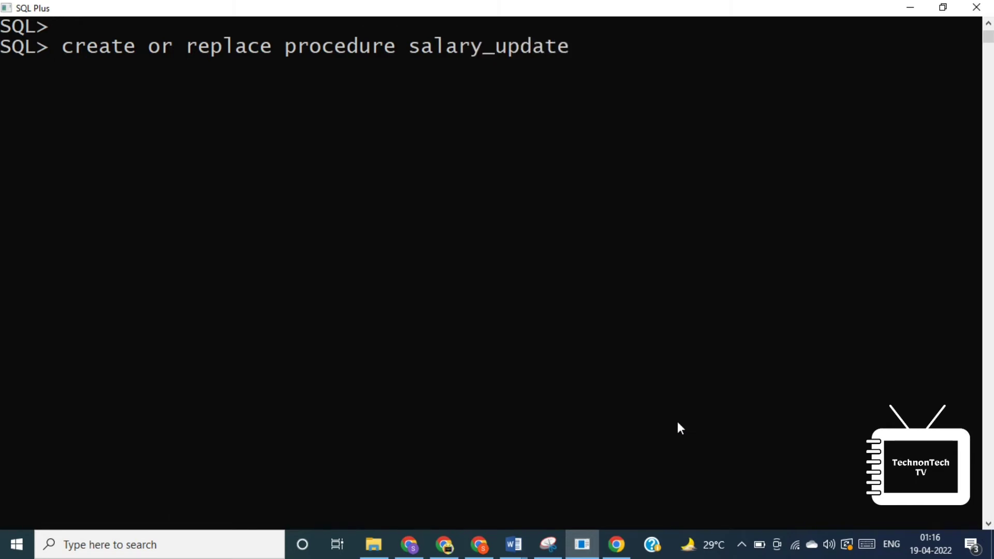
text(is)
text(beg)
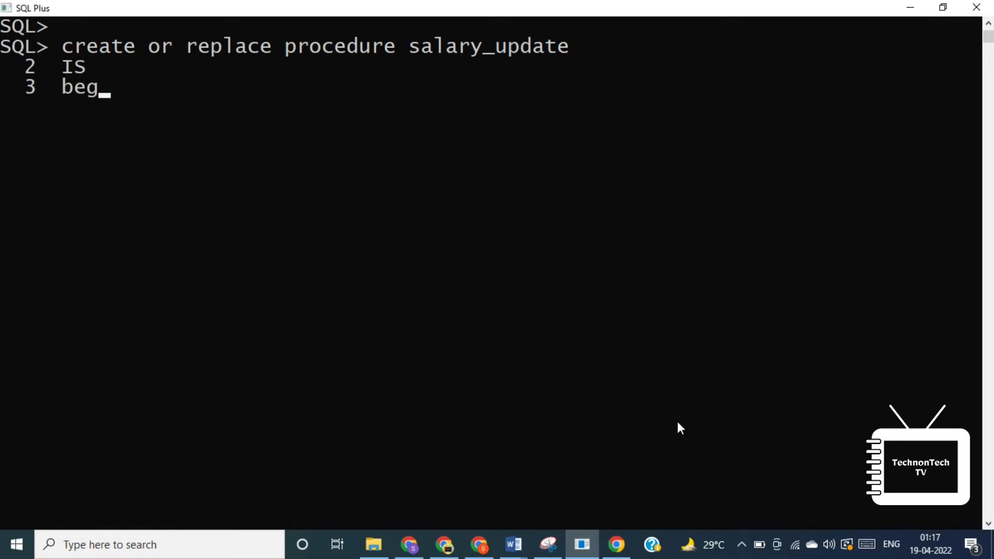
text(in)
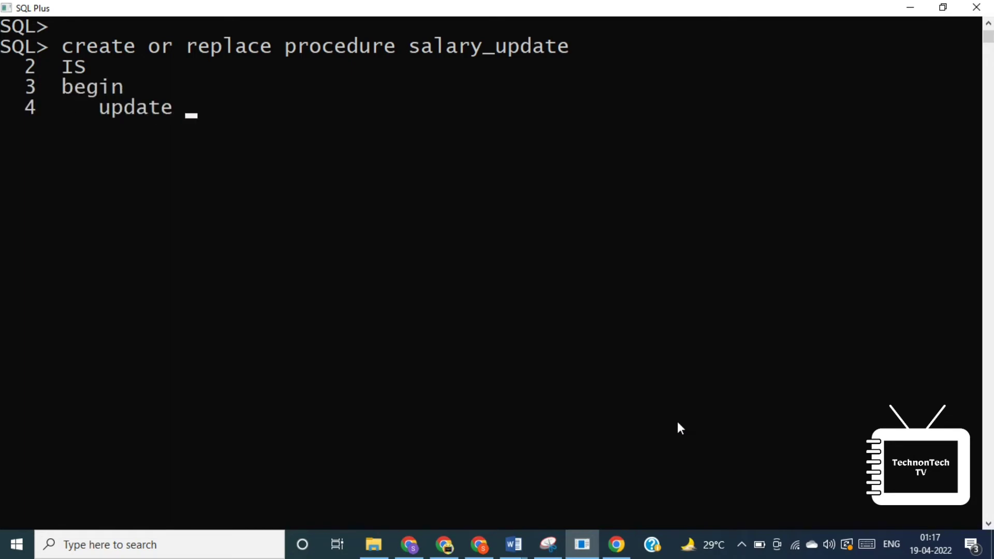
text(emp set salary)
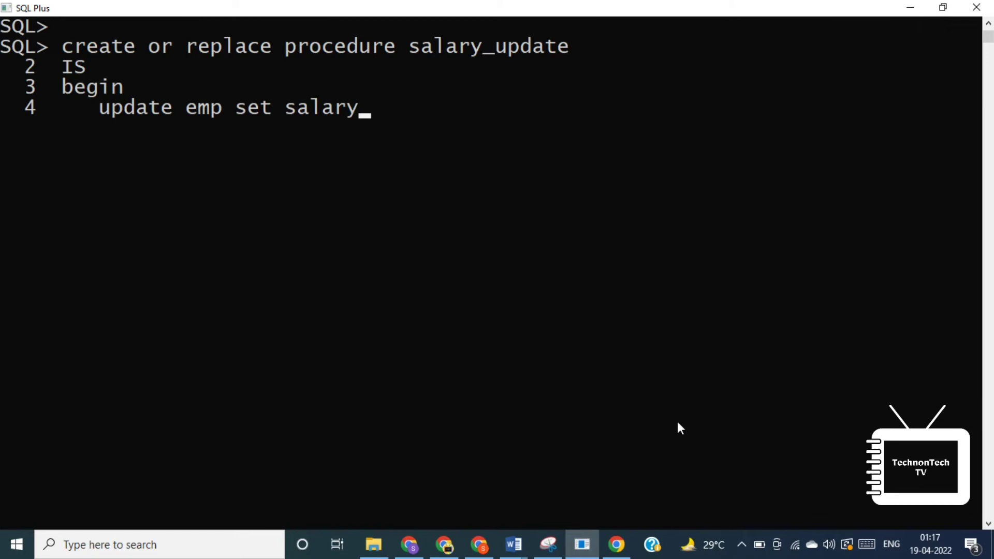
text(=salary()
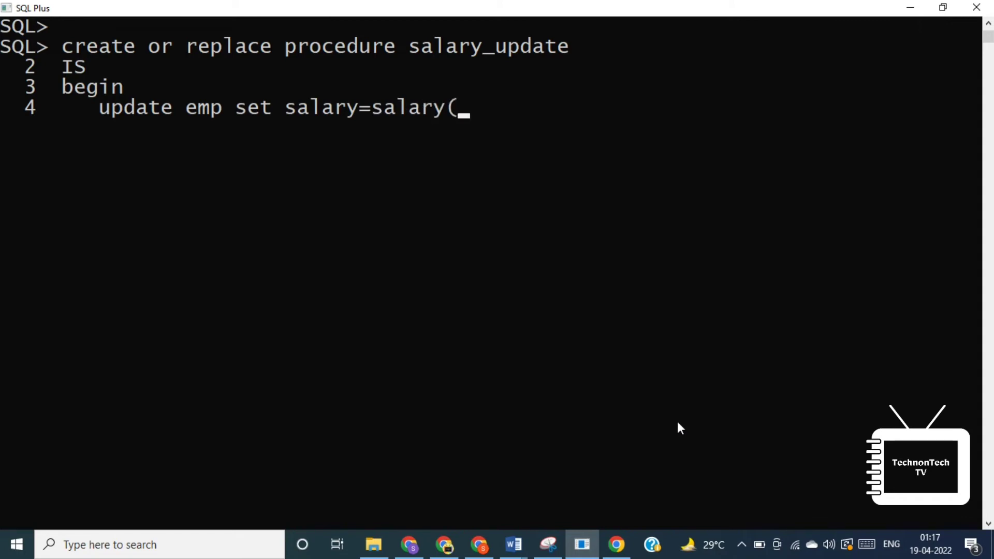
text(+(salary)
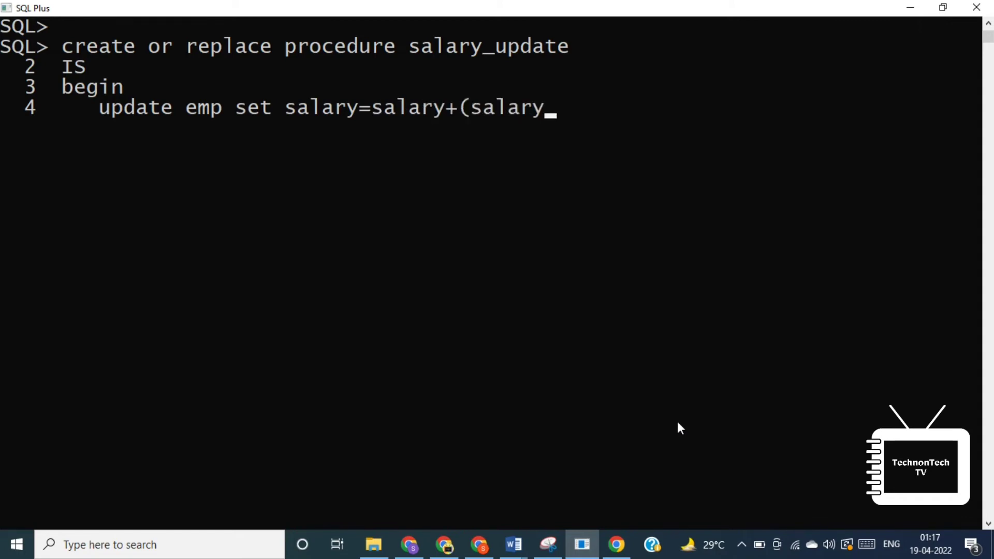
text(*0.25);)
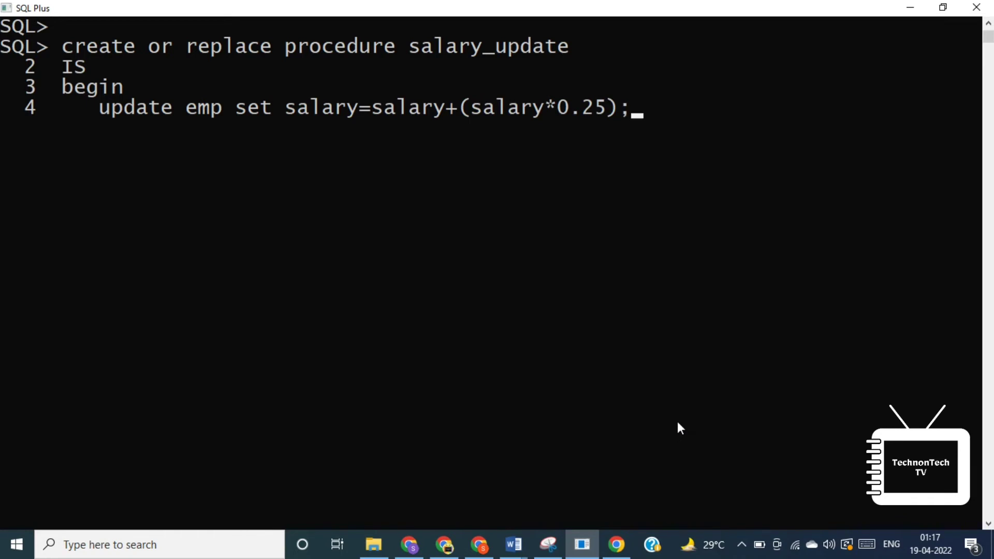
text(end)
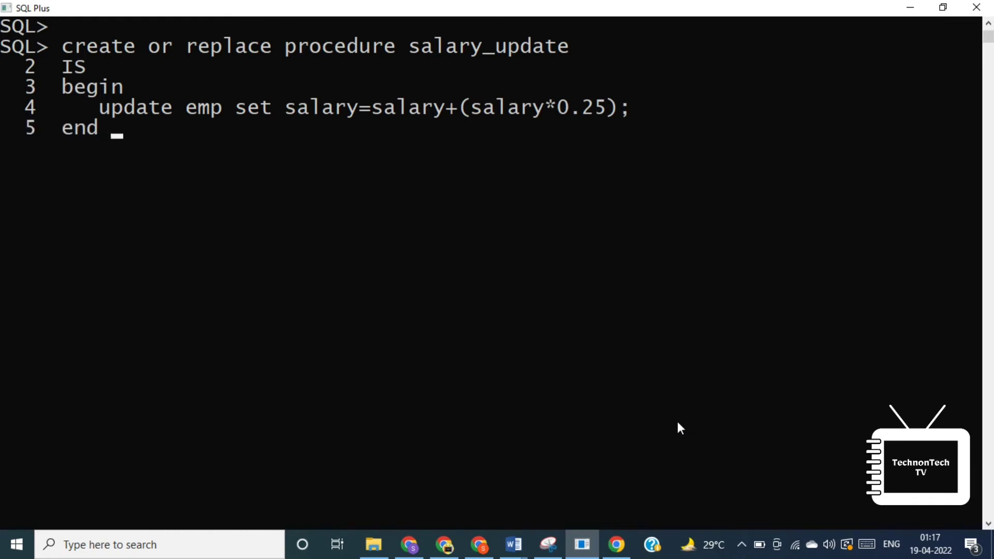
text(salary_update;)
text(/)
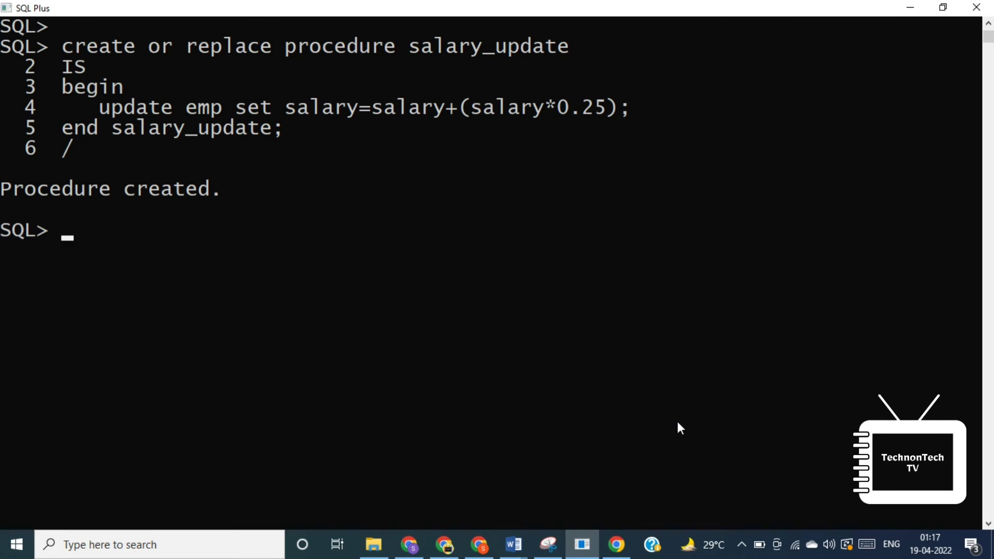
- Run SELECT * FROM emp to view the six employees' current salaries
text(Sl)
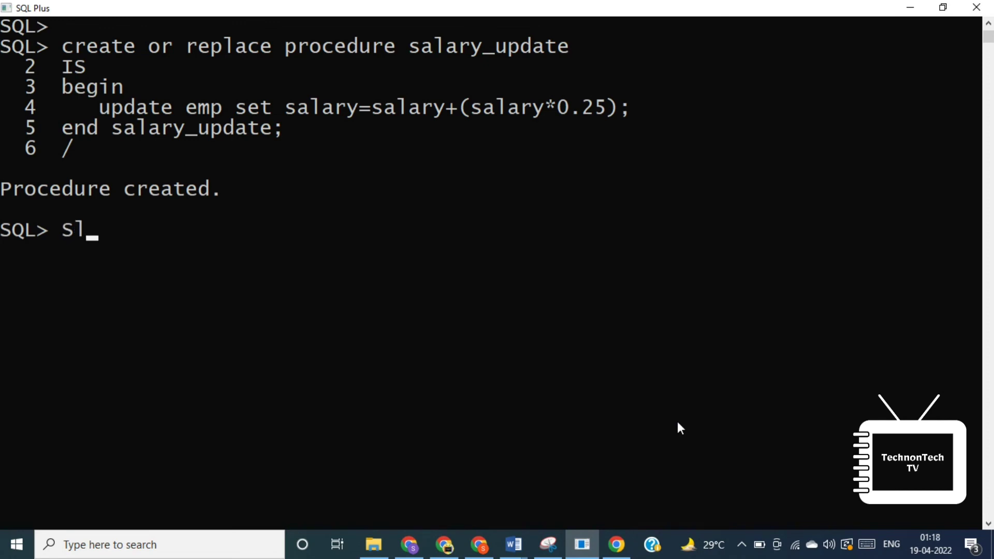
text(elect)
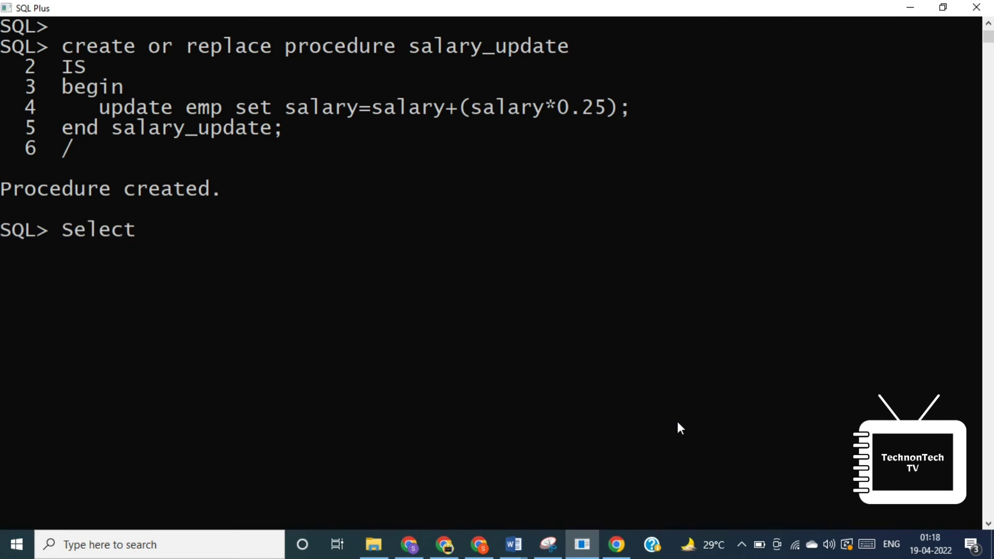
text(* from emp;)
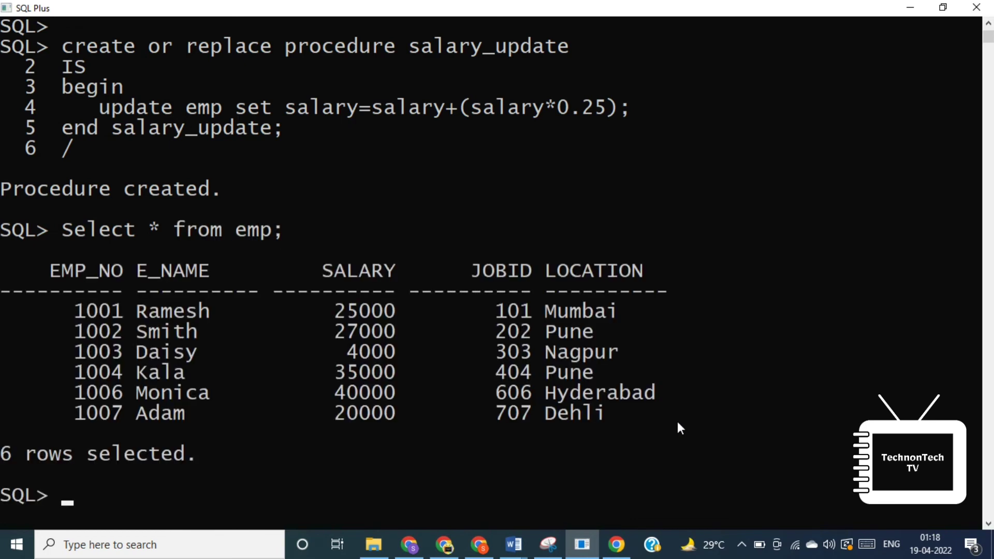
mouse_move(354, 424)
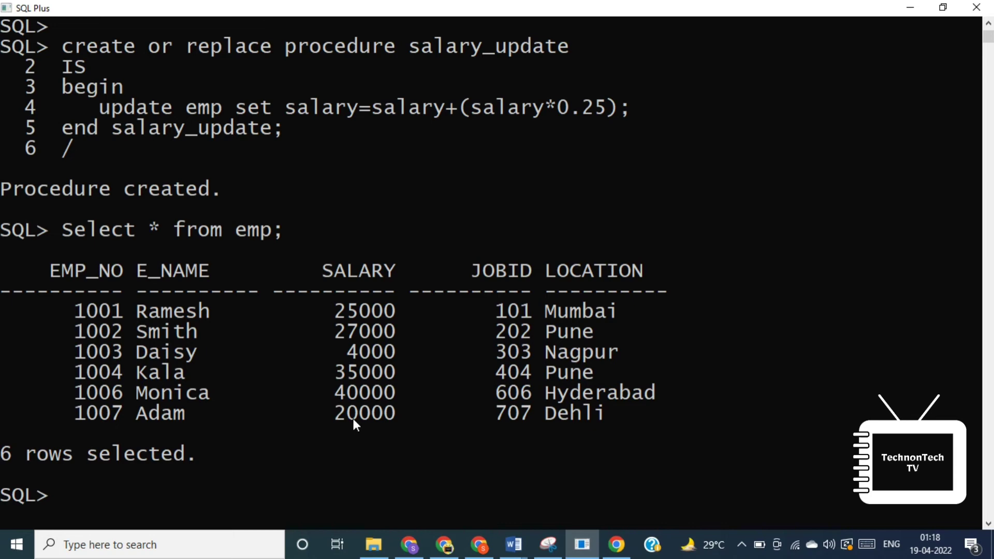
mouse_move(443, 365)
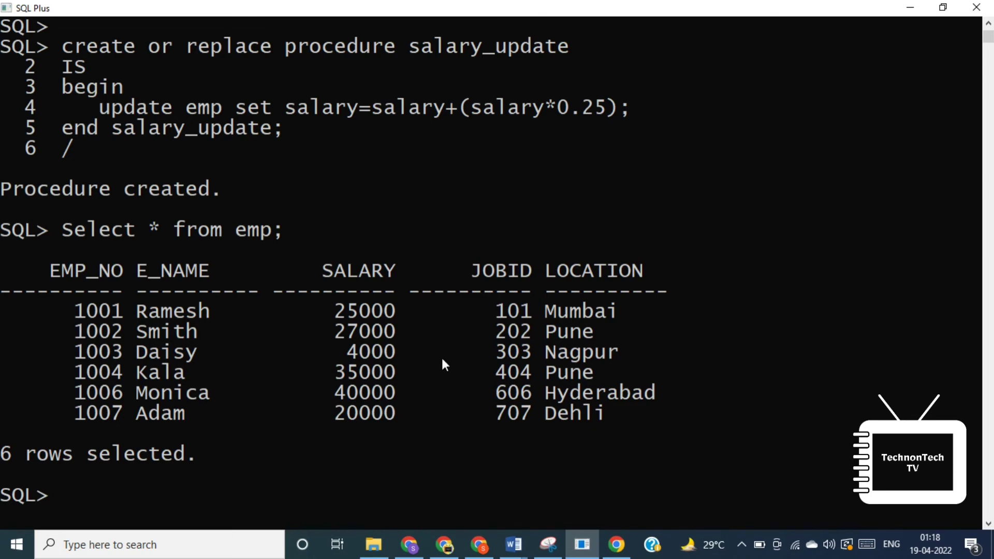
- Execute salary_update, then re-query emp to compare Ramesh's salary rising to 31250
text(exe)
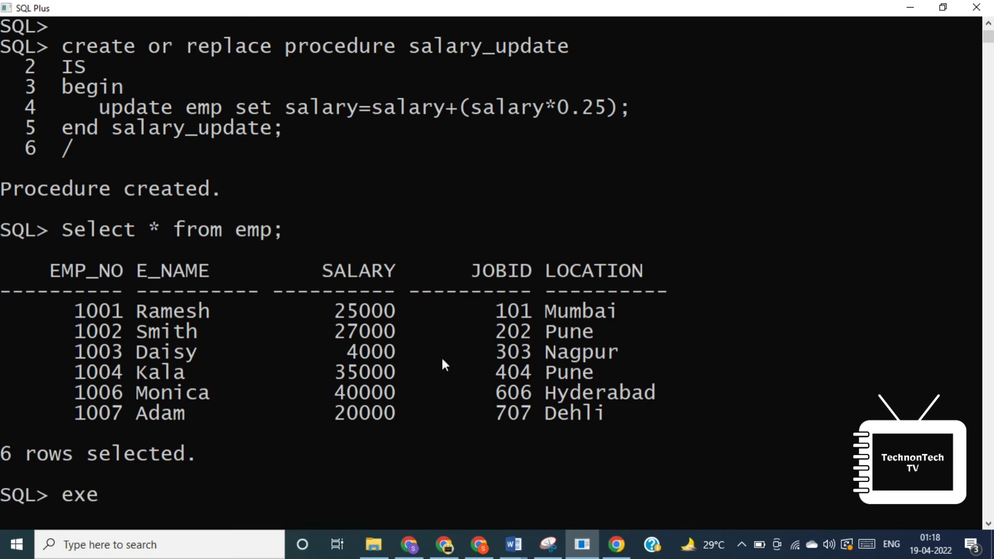
text(c)
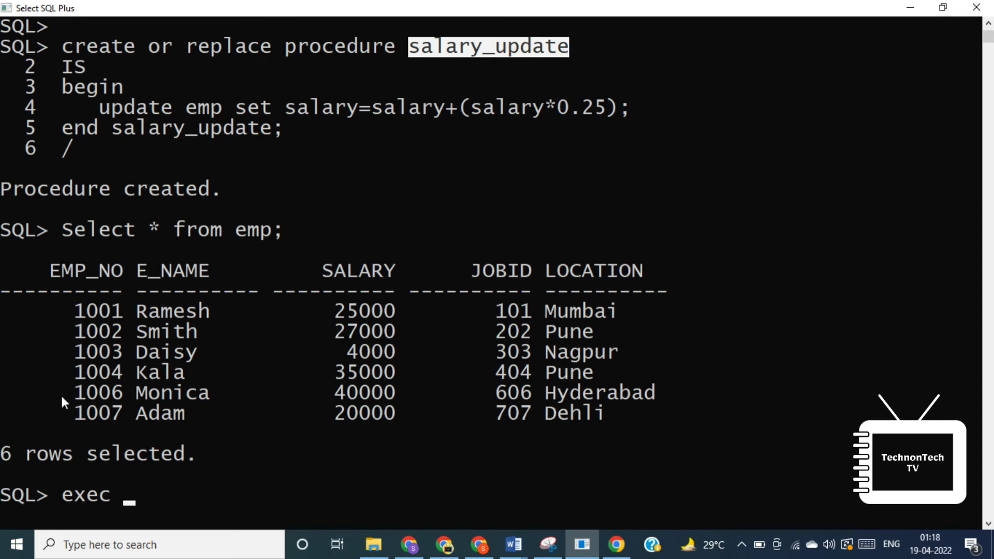
text(salary_update();)
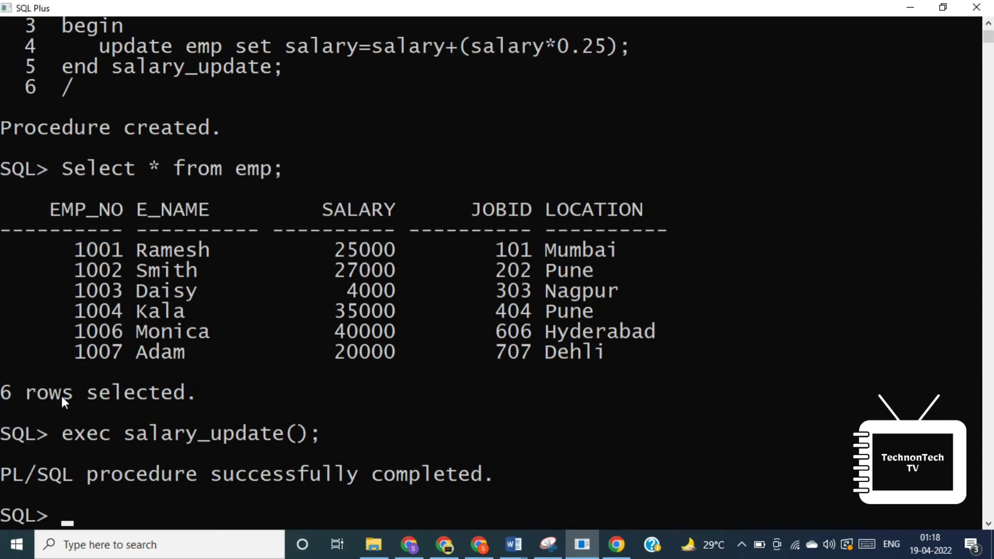
text(Select * from emp;)
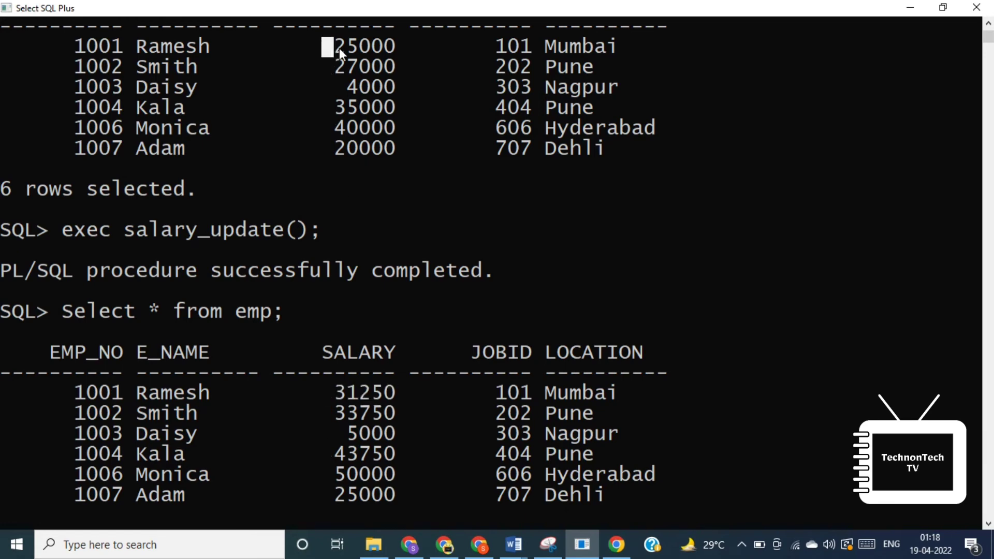
double_click(364, 46)
text(exec salary)
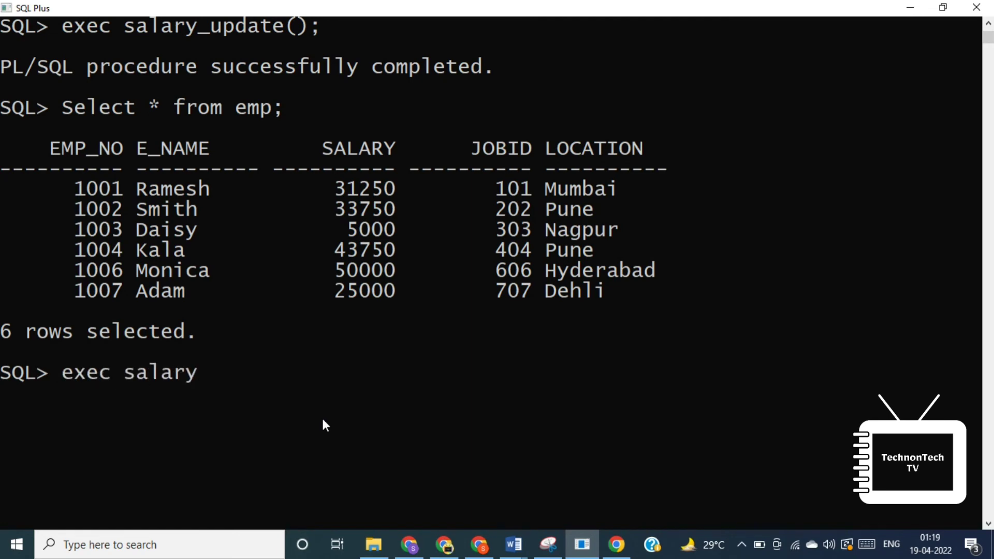
- Execute salary_update again and review emp, with Ramesh's salary now 39063
text(_update;)
text(Select * from emp;)
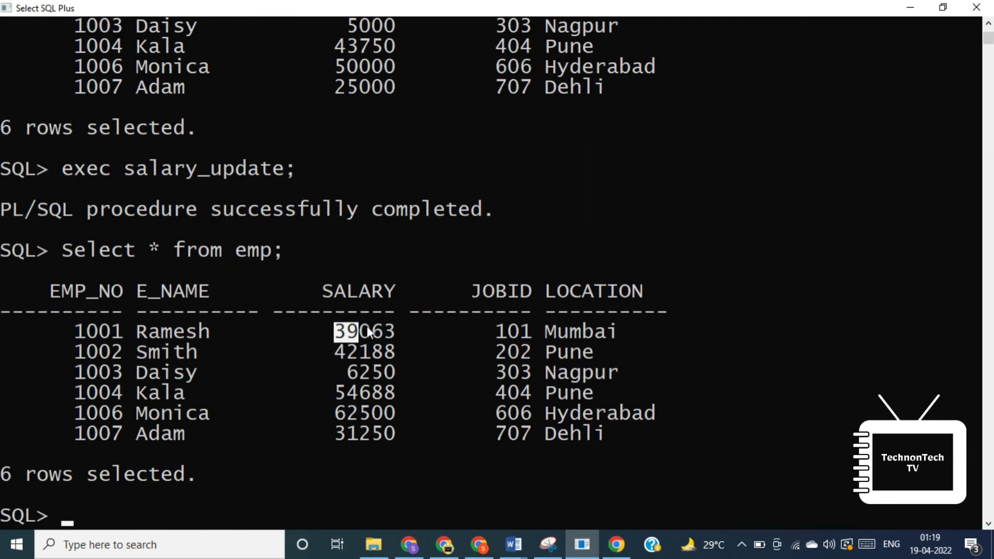
scroll(down, 3)
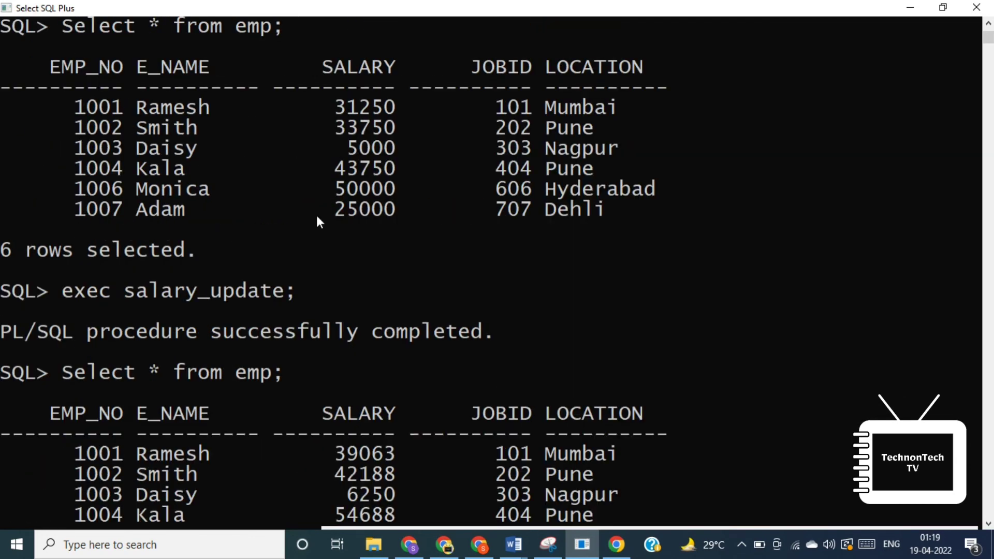
mouse_move(355, 405)
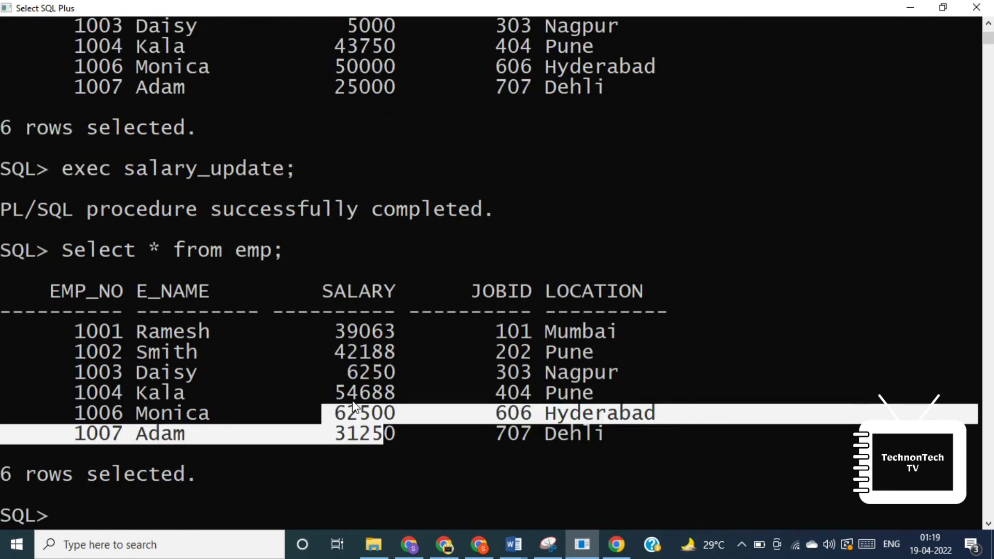
scroll(down, 3)
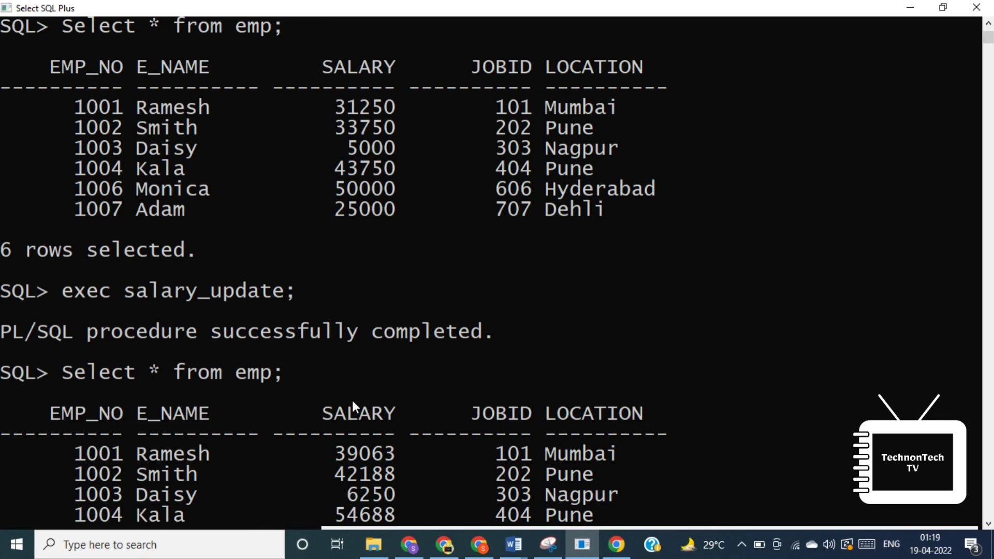
scroll(down, 3)
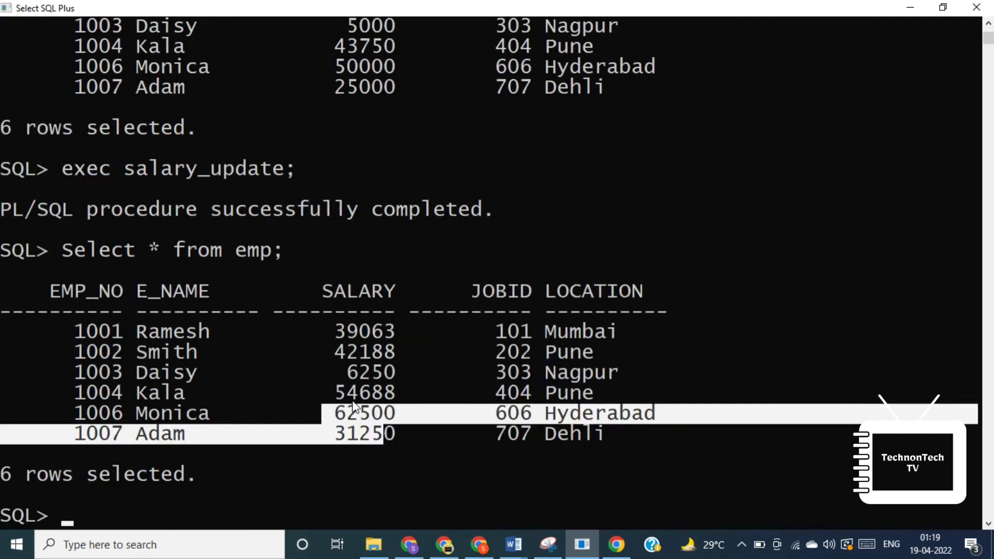